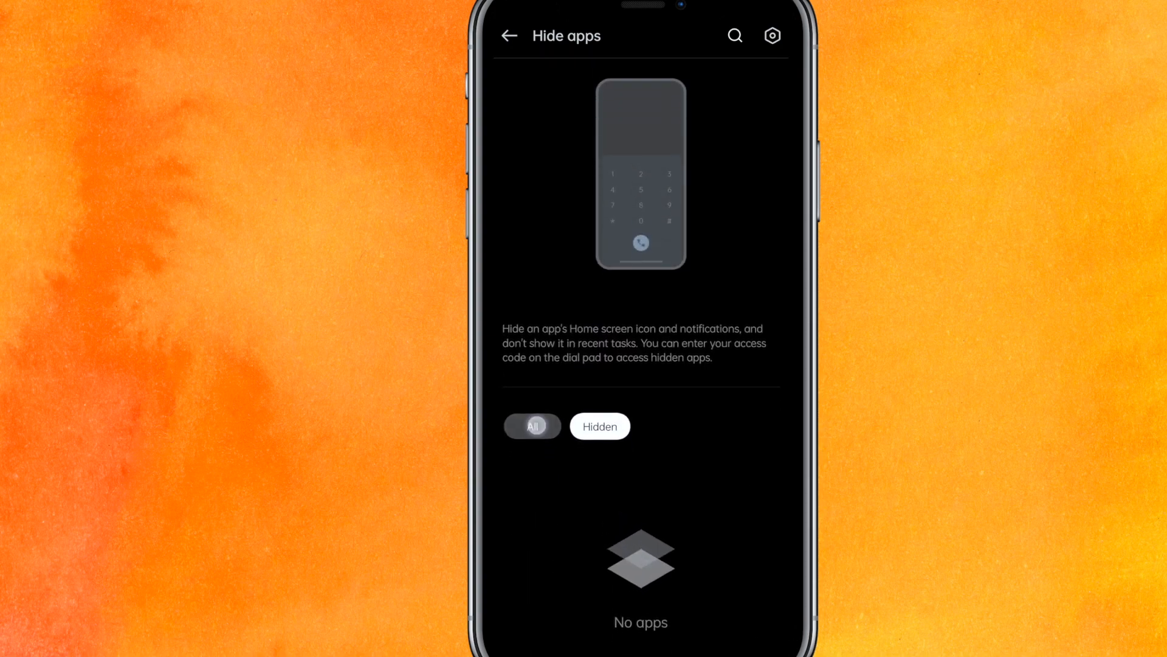
Step: Unhide Amazon from the Hidden tab by switching its hide toggle off
{"action": "left_click", "coordinate": [531, 426]}
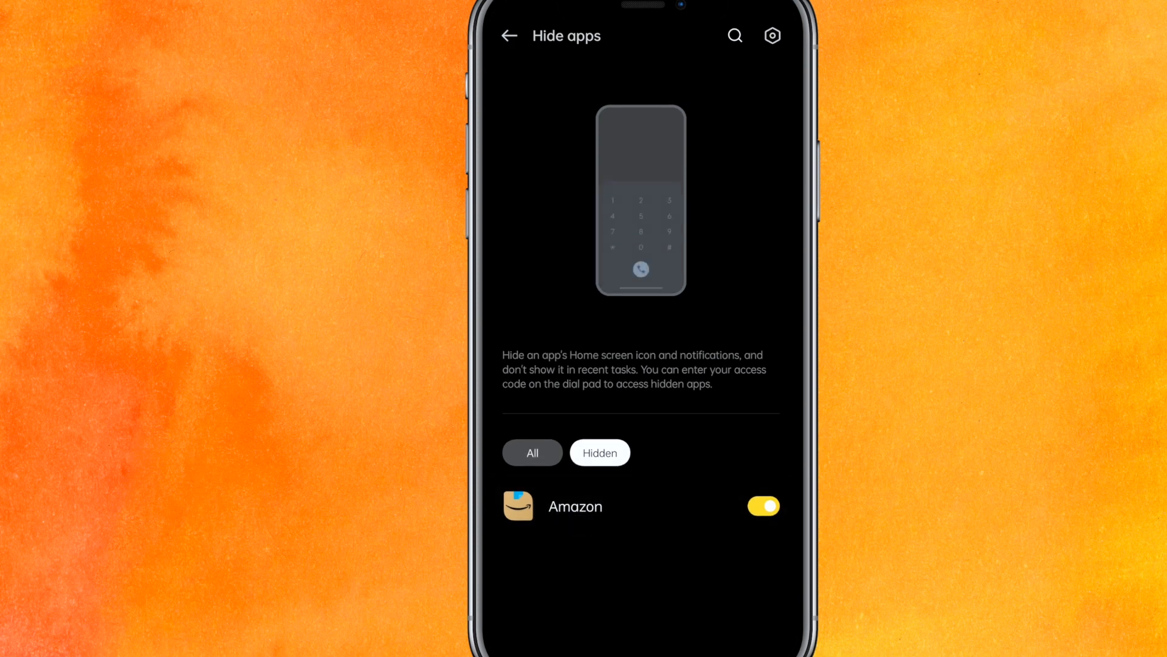
{"action": "left_click", "coordinate": [764, 506]}
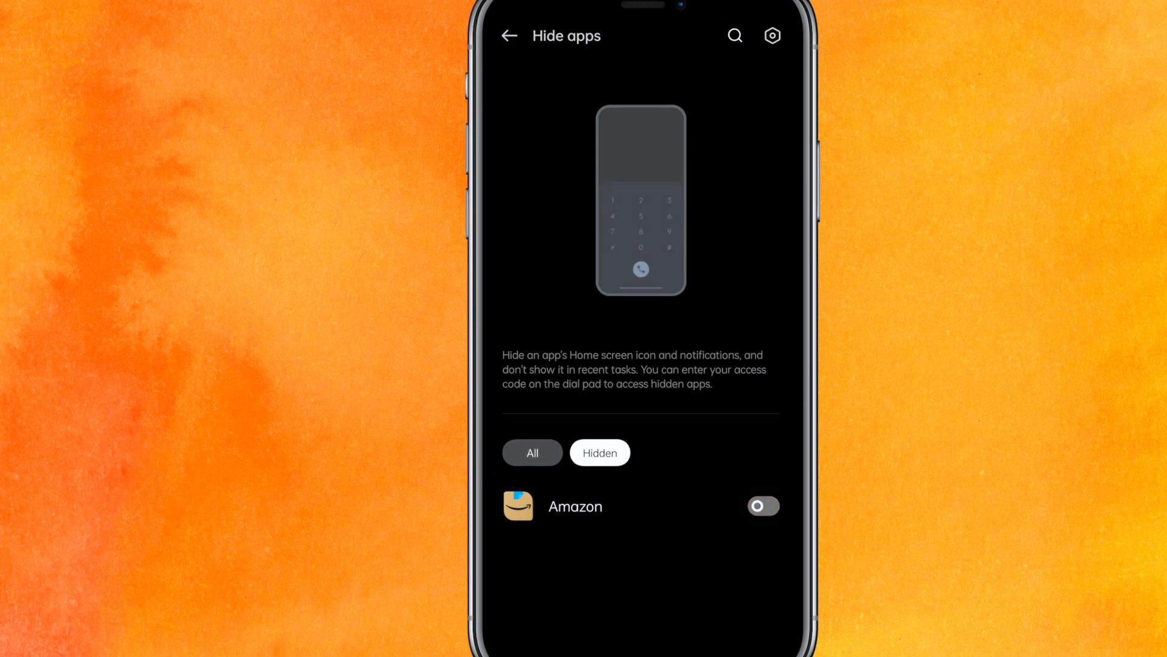